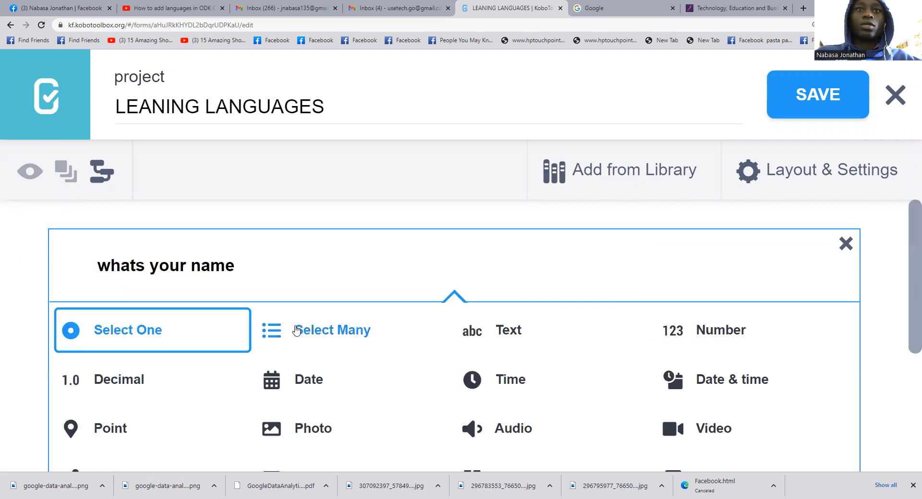
Step: Make 'whats your name' a text question and type 'how old are you ?' and 'country' questions
{"action": "left_click", "coordinate": [507, 330]}
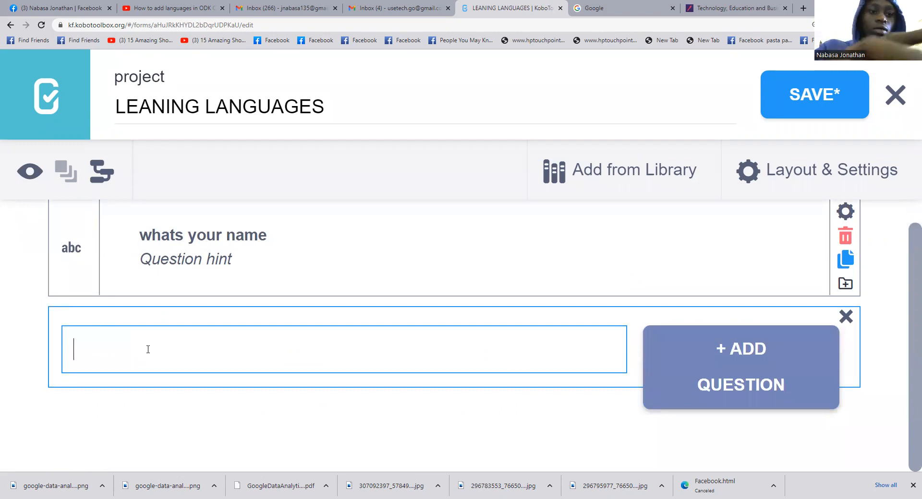
{"action": "type", "text": "how old a"}
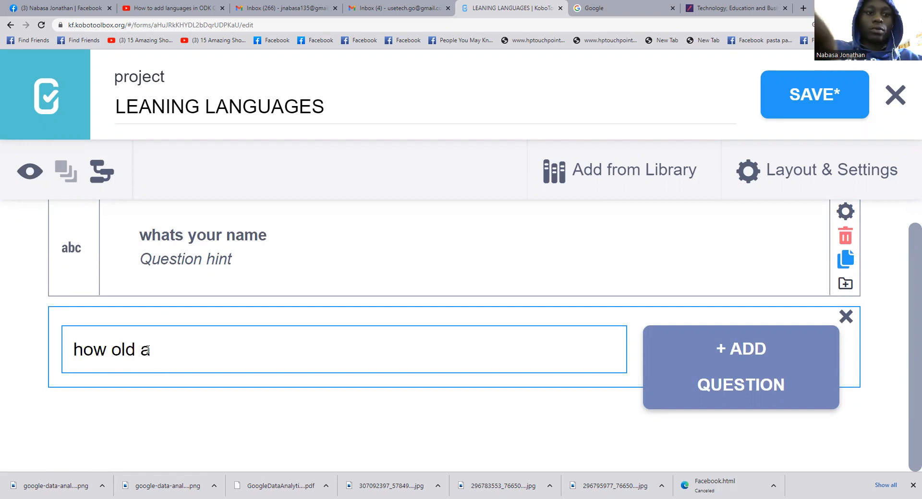
{"action": "type", "text": "re"}
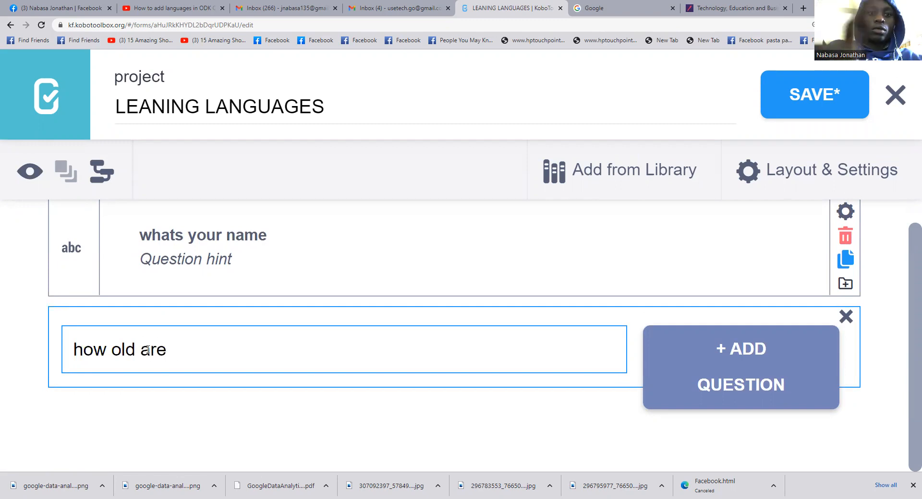
{"action": "type", "text": "you"}
{"action": "type", "text": "c"}
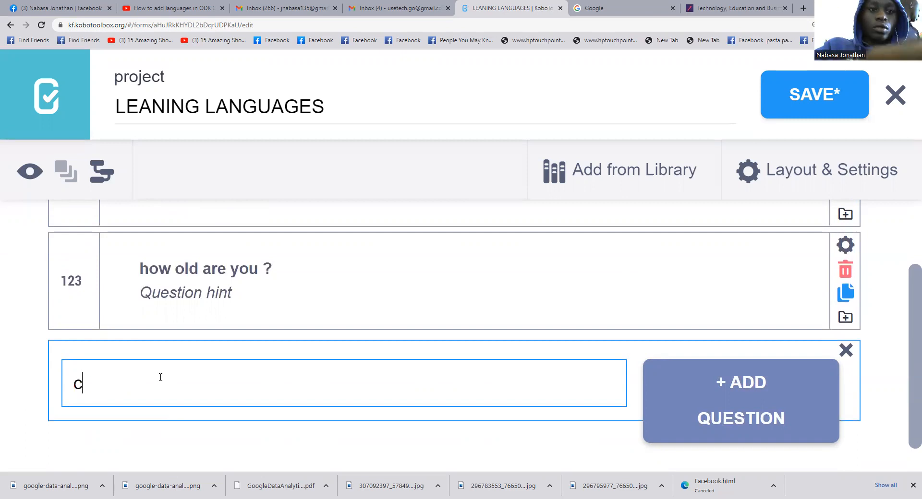
{"action": "type", "text": "uryryy"}
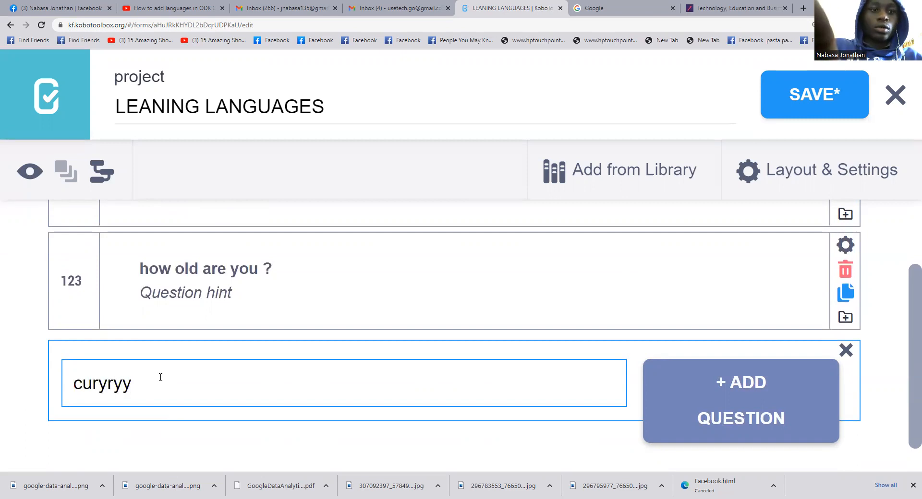
{"action": "type", "text": "country"}
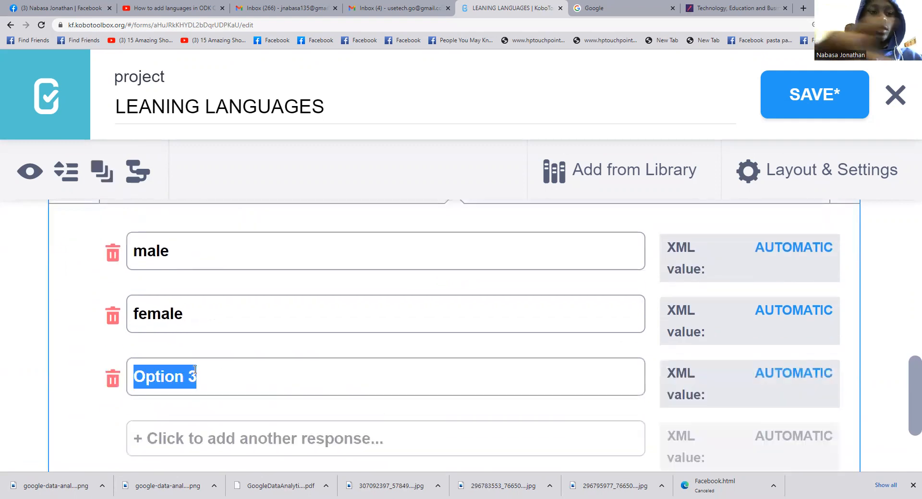
Step: Save the LEANING LANGUAGES form with its name, age and country of birth questions
{"action": "left_click", "coordinate": [814, 94]}
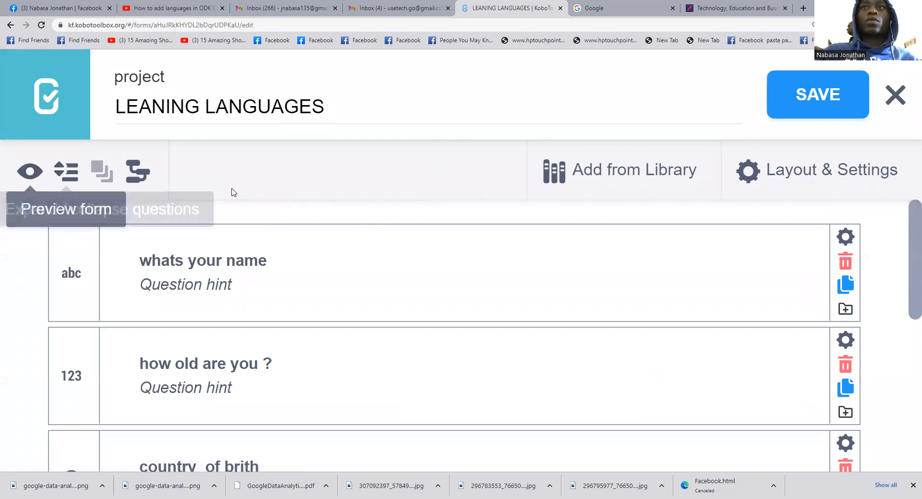
Step: Close the form builder to return to the projects list
{"action": "left_click", "coordinate": [894, 95]}
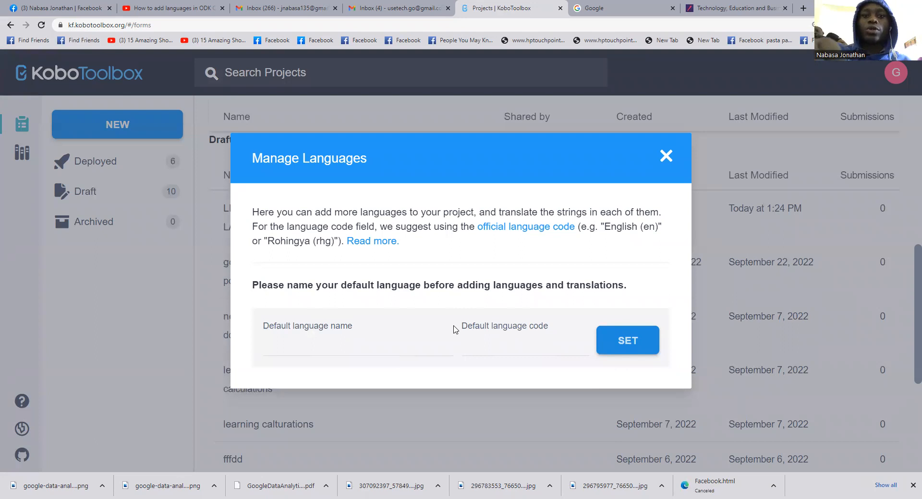
Step: Set English with code 'eg' as the project's default language
{"action": "type", "text": "En"}
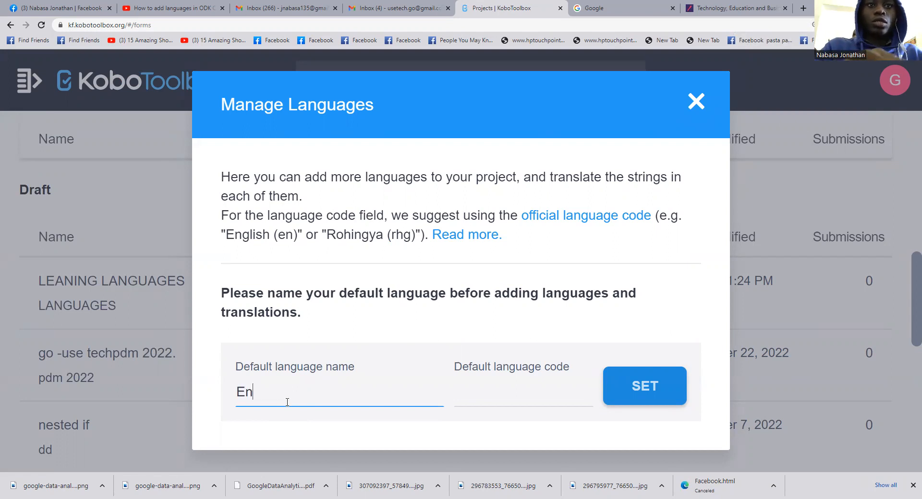
{"action": "type", "text": "glish"}
{"action": "left_click", "coordinate": [523, 393]}
{"action": "type", "text": "eg"}
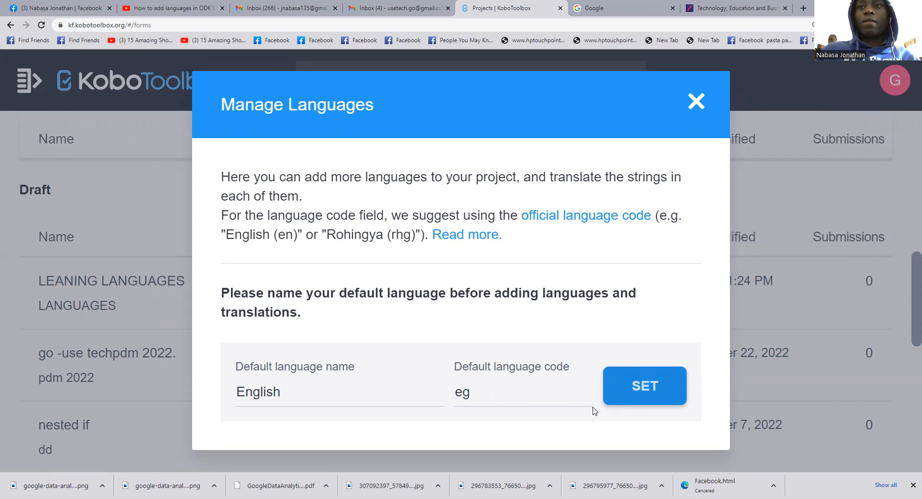
{"action": "left_click", "coordinate": [644, 386]}
{"action": "type", "text": "Ara"}
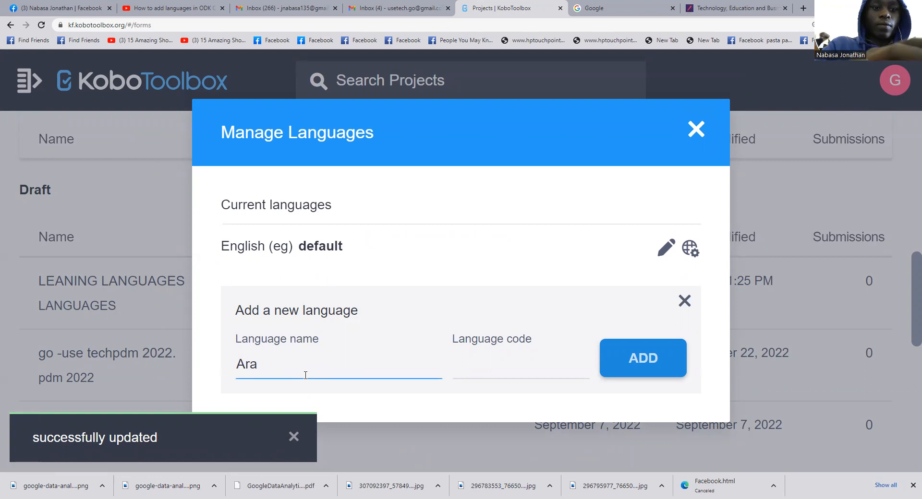
Step: Switch to Google Translate to get the Swahili for 'how old are you ?'
{"action": "left_click", "coordinate": [622, 8]}
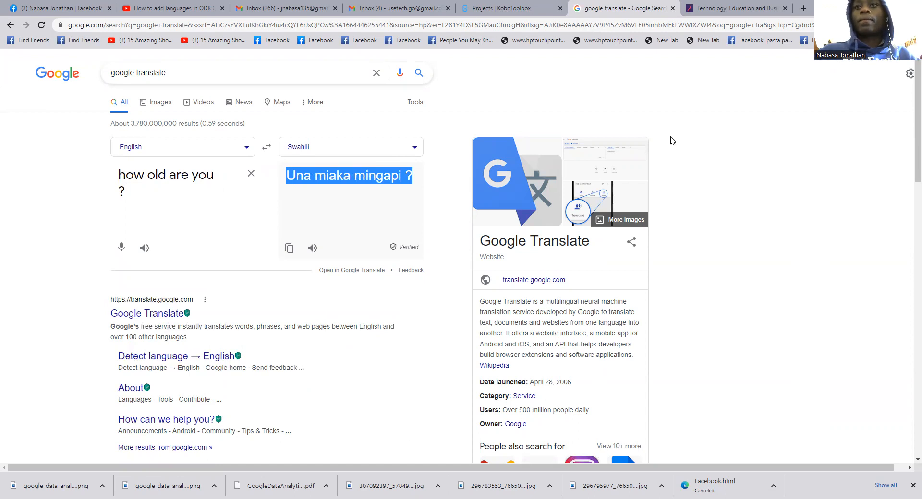
Step: Carry Swahili translations for country of birth, married and uganda from Google Translate into the table
{"action": "left_click", "coordinate": [510, 8]}
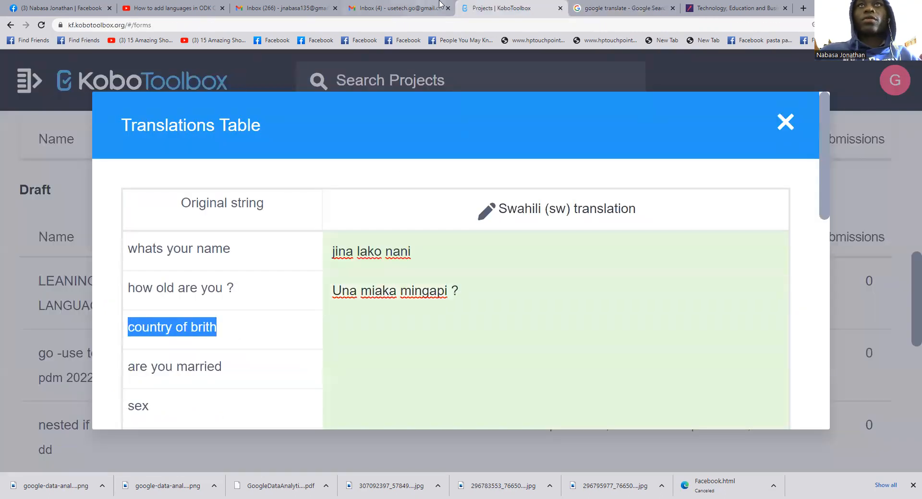
{"action": "left_click", "coordinate": [621, 8]}
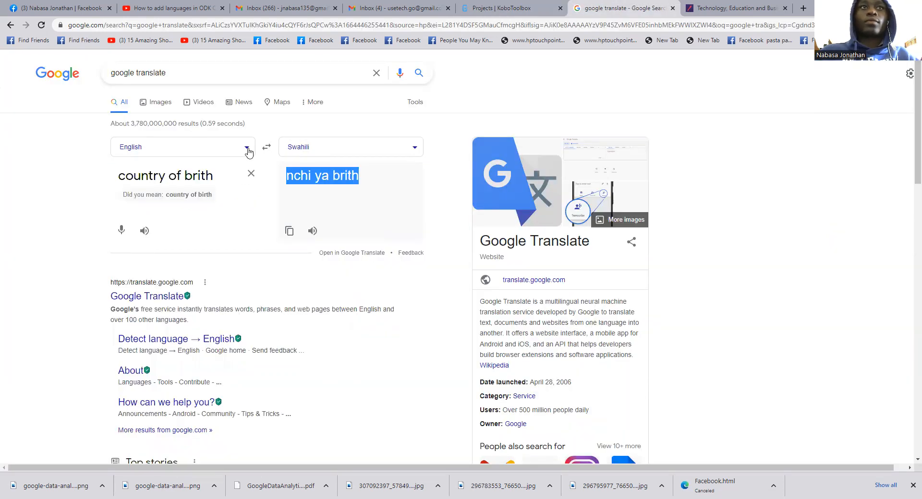
{"action": "left_click", "coordinate": [509, 8]}
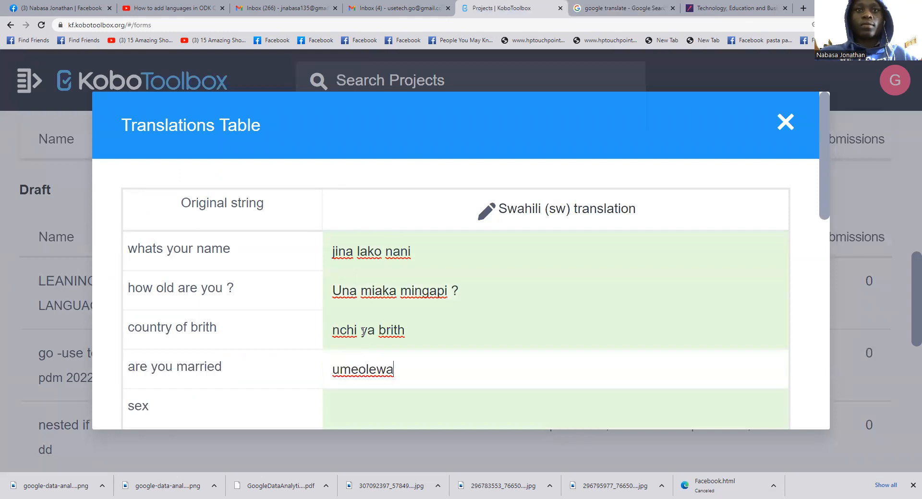
{"action": "left_click", "coordinate": [621, 8]}
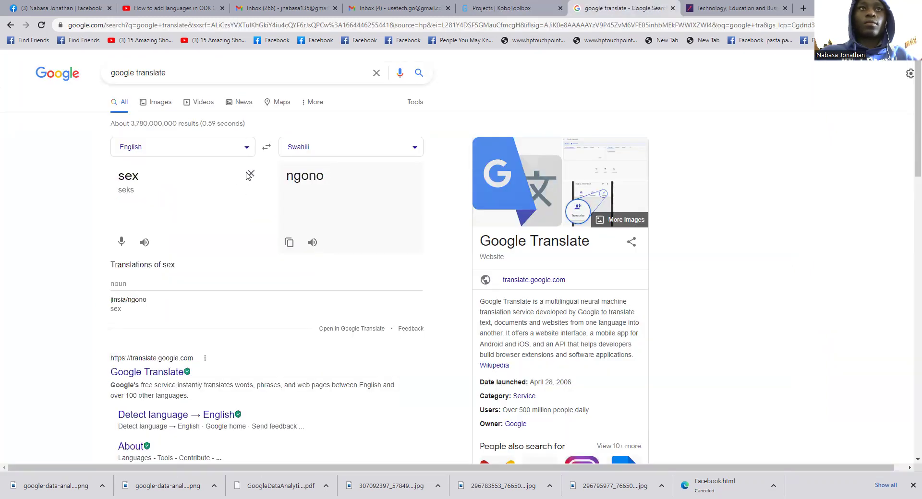
{"action": "type", "text": "uganda"}
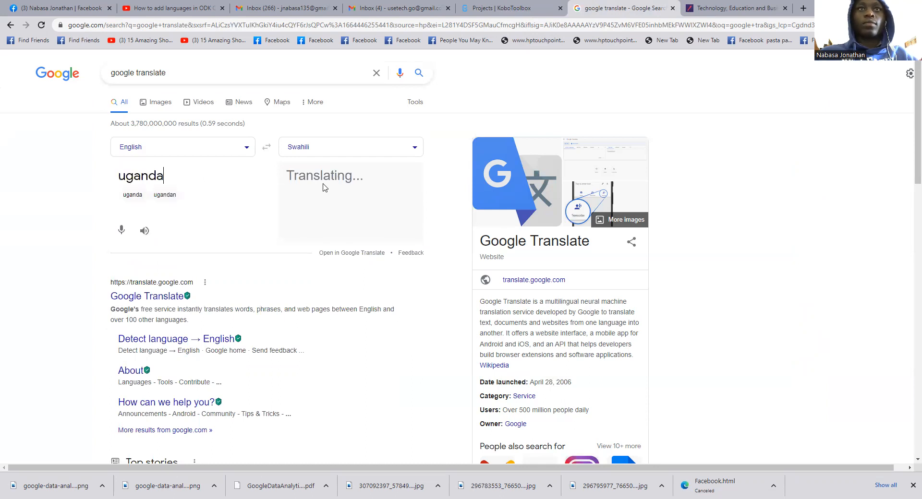
{"action": "left_click", "coordinate": [510, 8]}
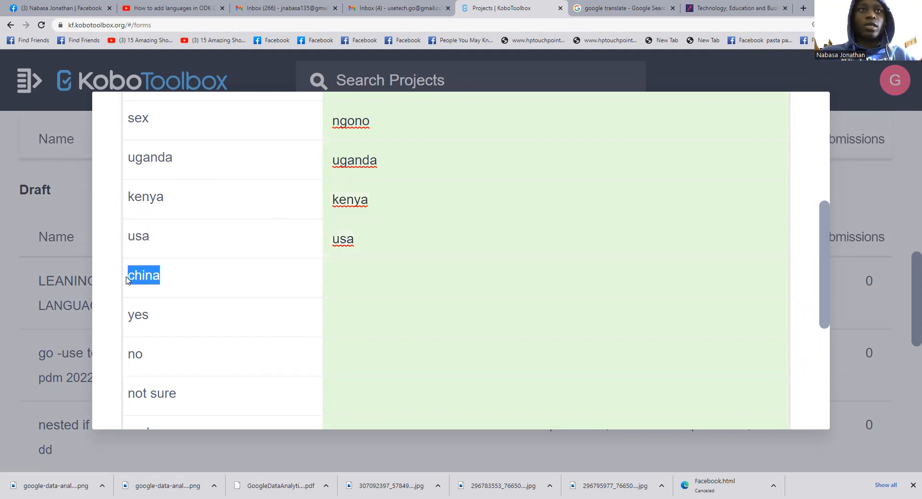
Step: Translate further labels such as 'male' and copy the Swahili results into the Translations Table
{"action": "left_click", "coordinate": [621, 8]}
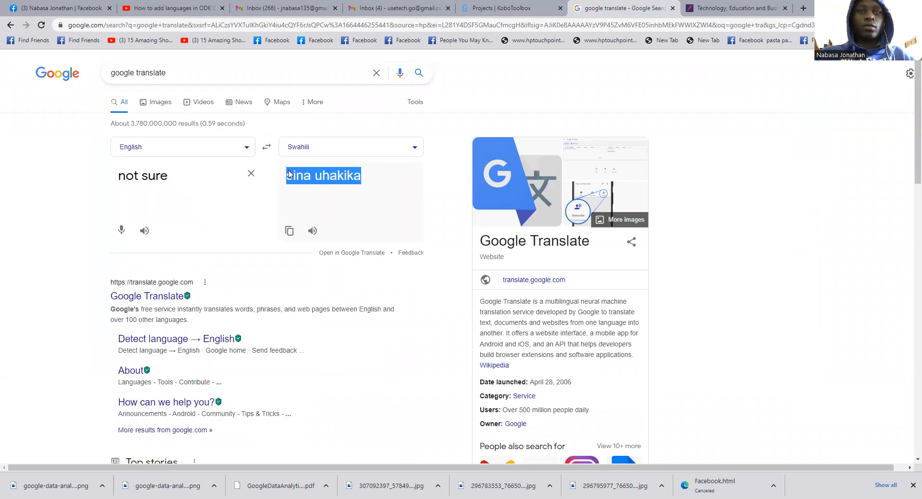
{"action": "left_click", "coordinate": [510, 9]}
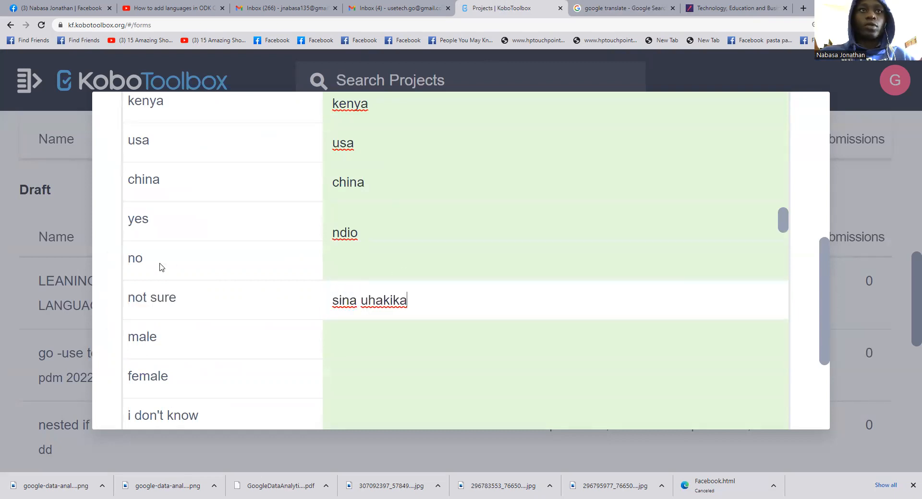
{"action": "left_click", "coordinate": [622, 8]}
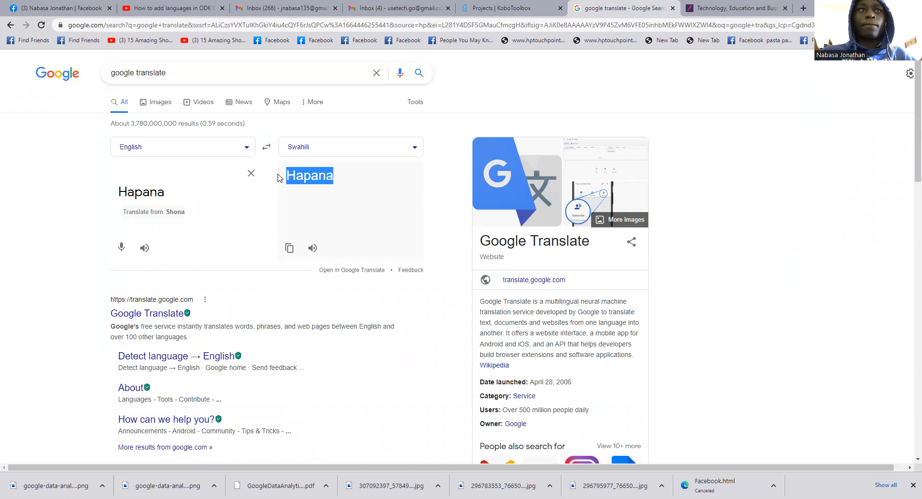
{"action": "type", "text": "male"}
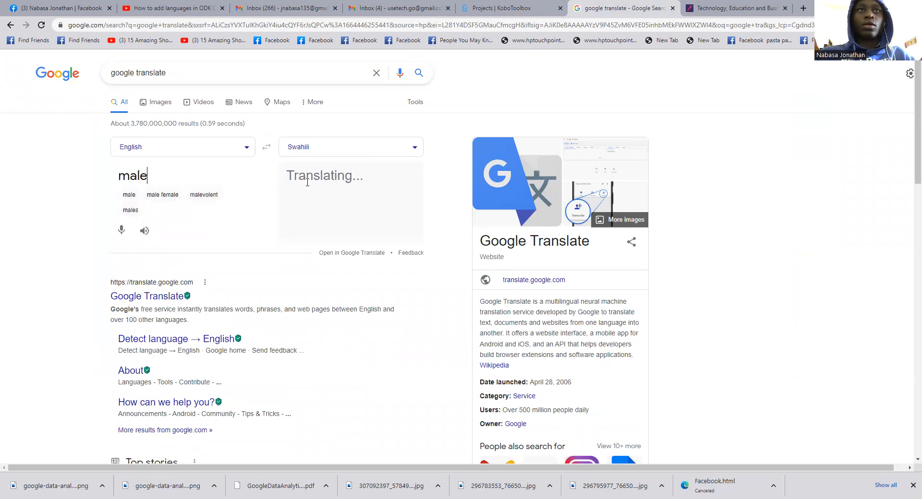
{"action": "left_click", "coordinate": [508, 8]}
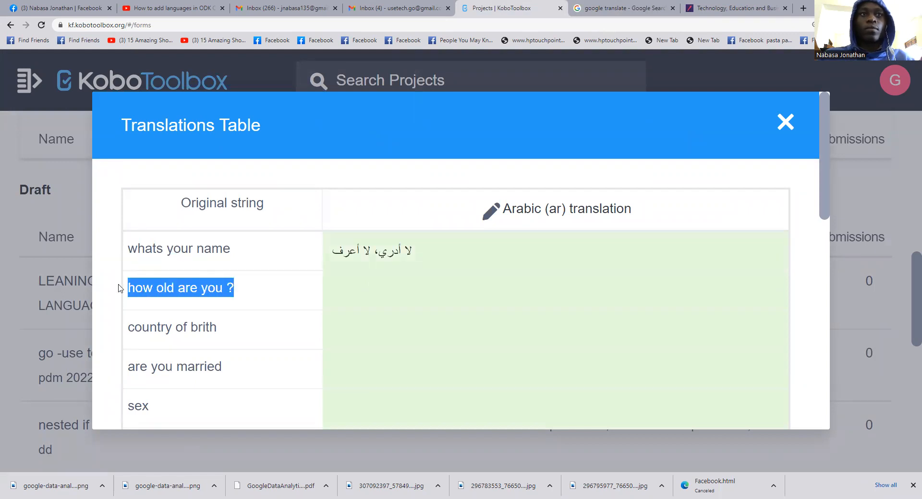
Step: Translate 'how old are you ?' and 'i don't know' into Arabic for the table
{"action": "left_click", "coordinate": [336, 298]}
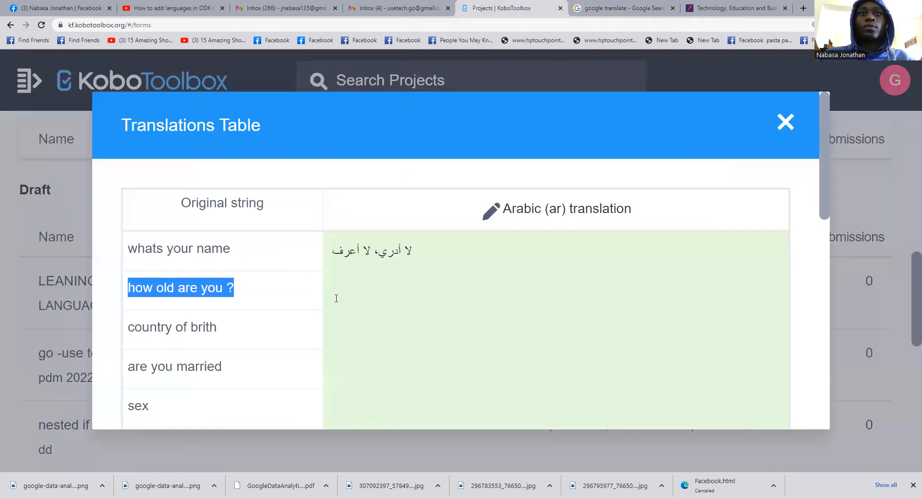
{"action": "left_click", "coordinate": [621, 8]}
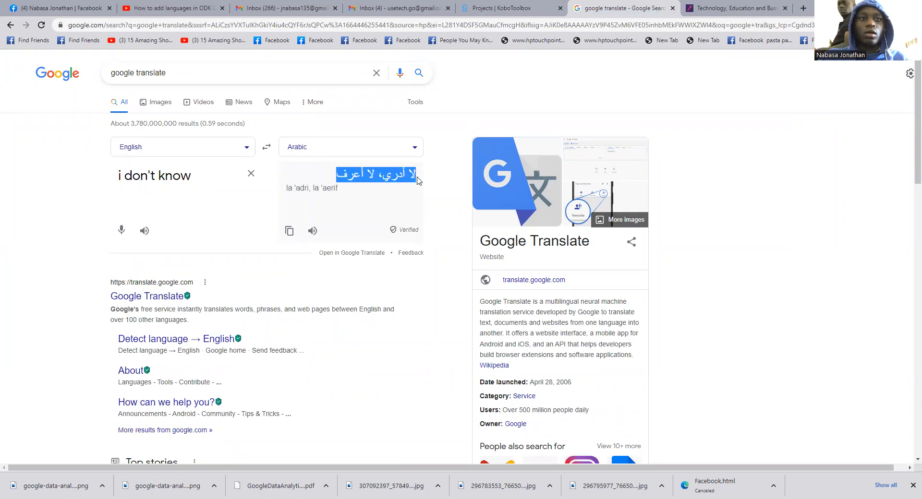
{"action": "left_click", "coordinate": [509, 7]}
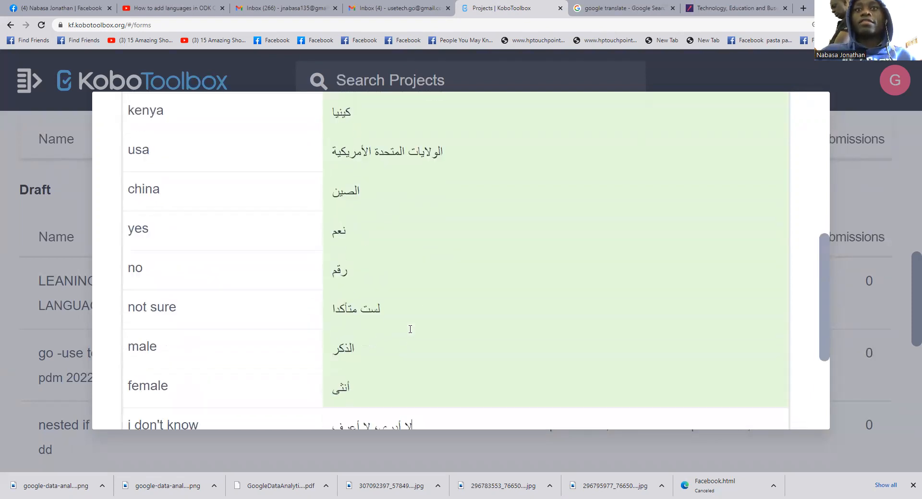
Step: Save the Arabic translations and close the Translations Table
{"action": "left_click", "coordinate": [729, 353]}
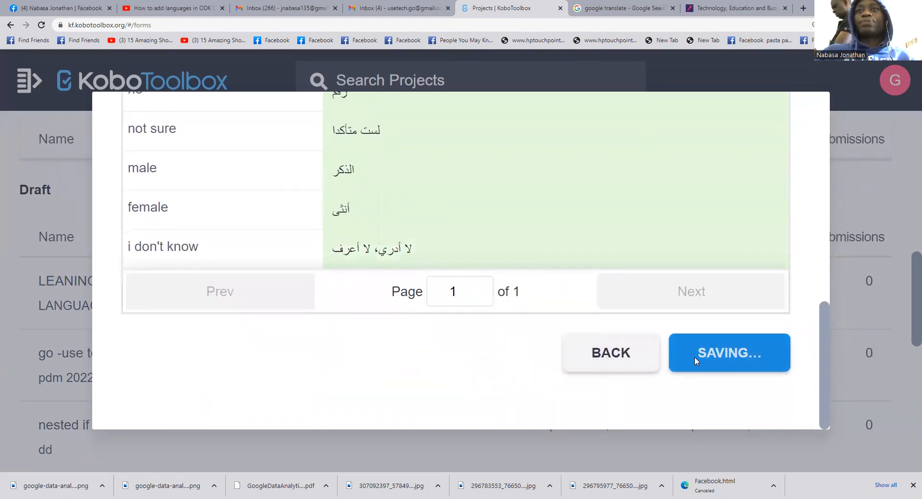
{"action": "left_click", "coordinate": [728, 353]}
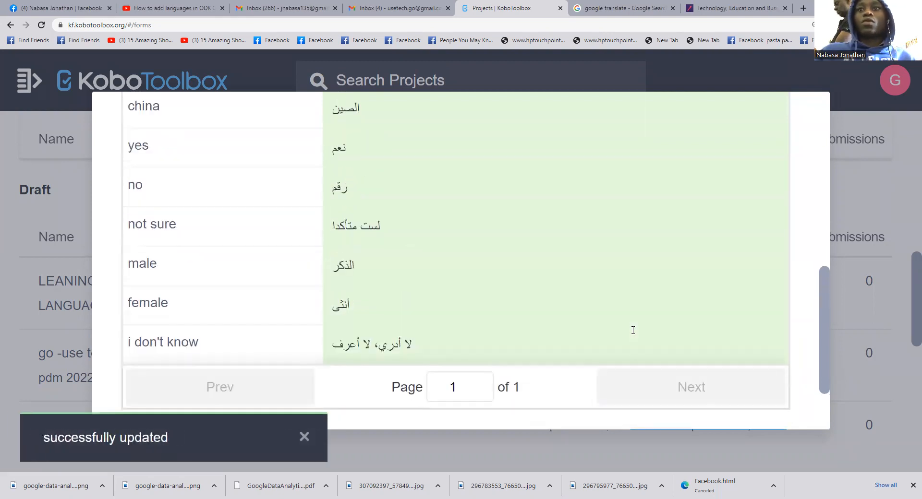
{"action": "scroll", "scroll_direction": "up", "scroll_amount": 3}
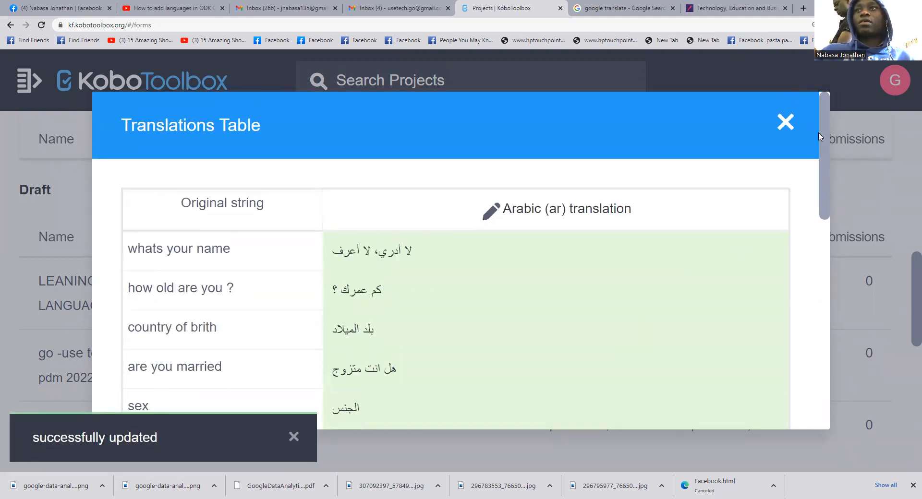
{"action": "left_click", "coordinate": [785, 121]}
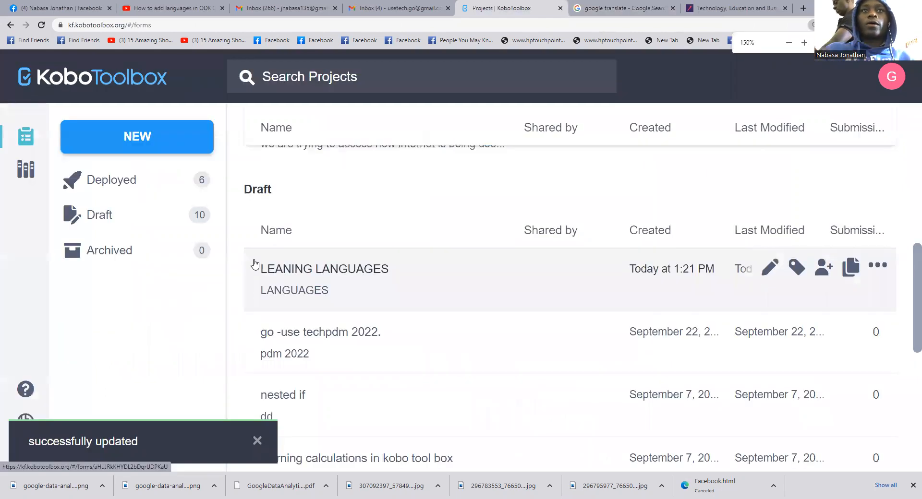
Step: Open the LEANING LANGUAGES project and deploy its form
{"action": "left_click", "coordinate": [325, 269]}
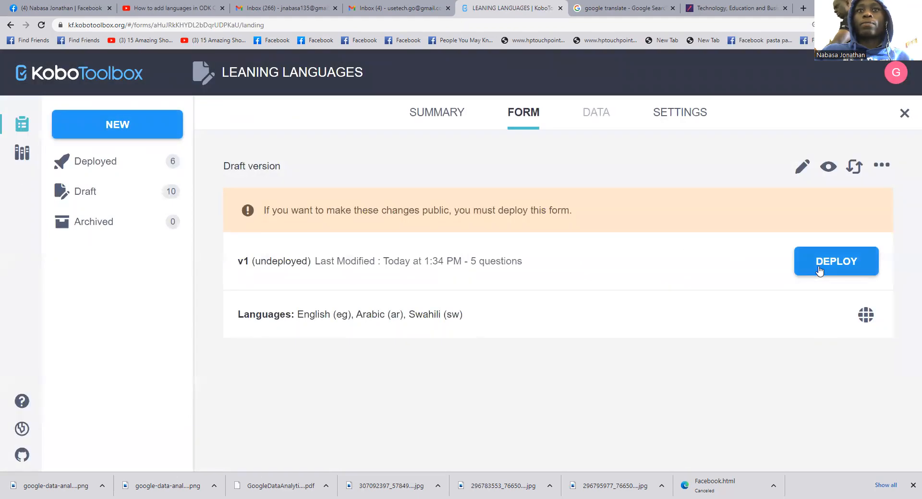
{"action": "left_click", "coordinate": [436, 113]}
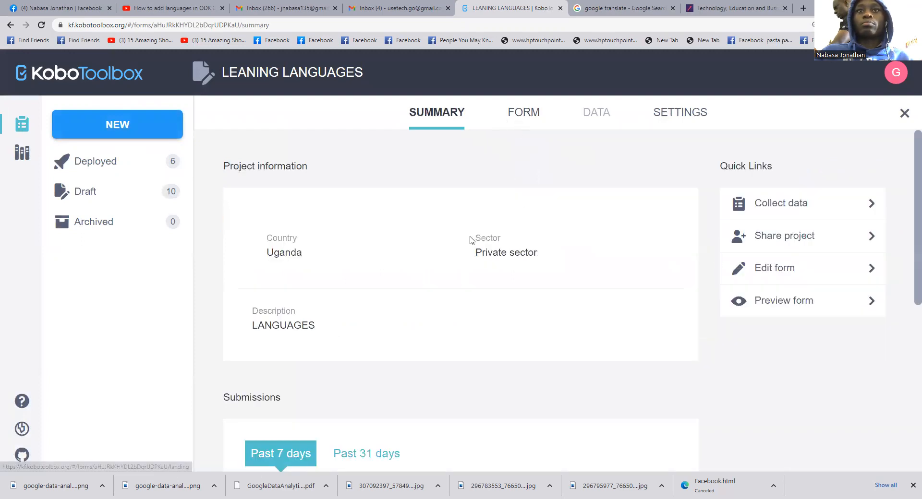
{"action": "left_click", "coordinate": [523, 112]}
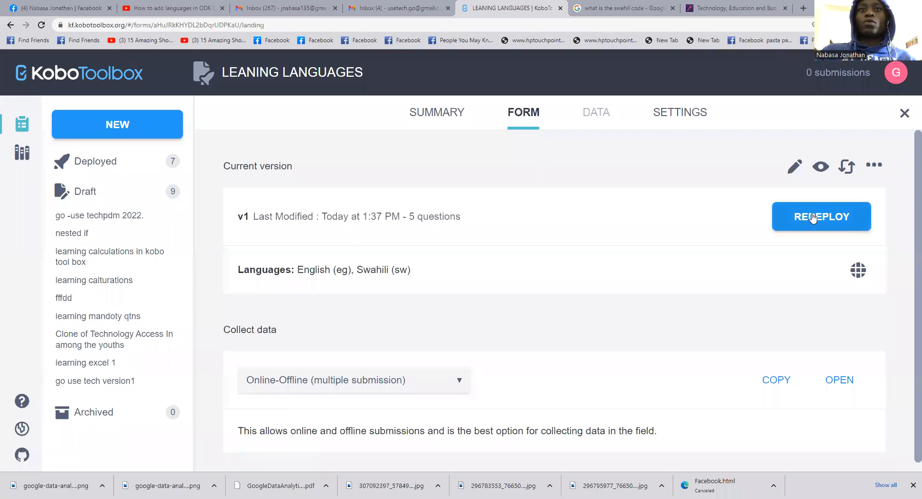
Step: Redeploy the form, confirm overwriting the existing deployment, and open the live web form
{"action": "left_click", "coordinate": [821, 217]}
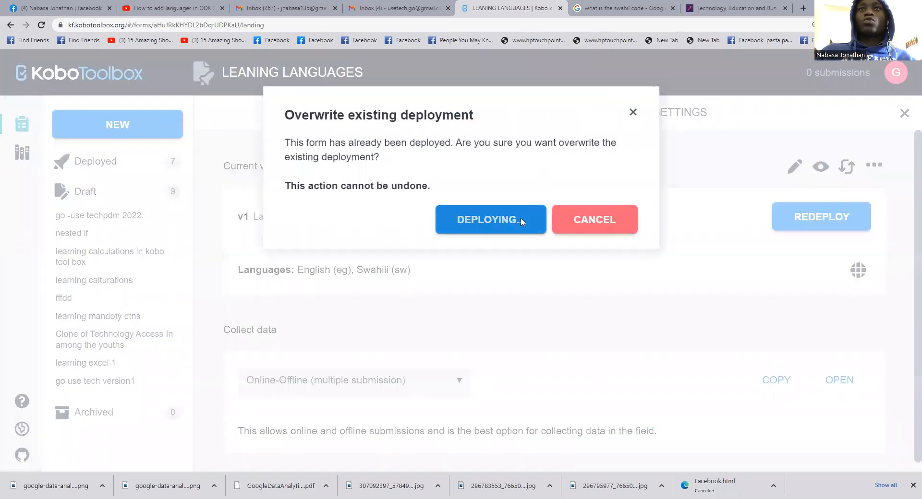
{"action": "left_click", "coordinate": [489, 219]}
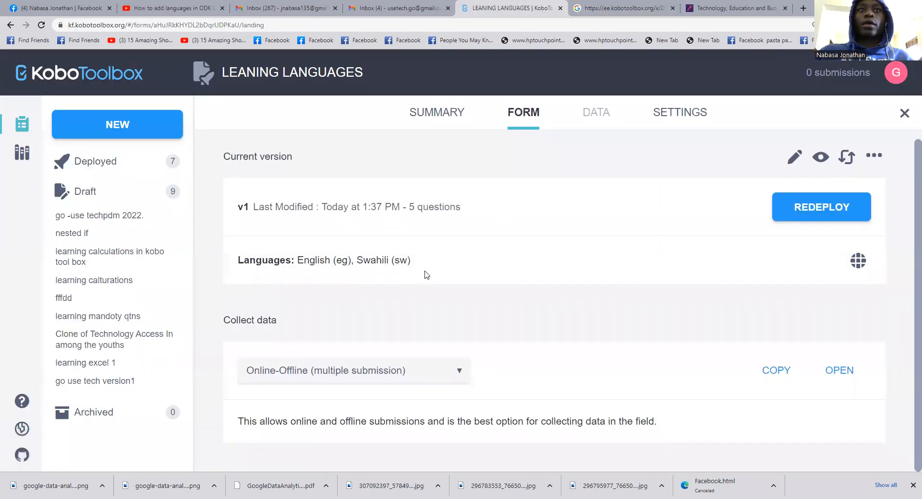
{"action": "left_click", "coordinate": [803, 8]}
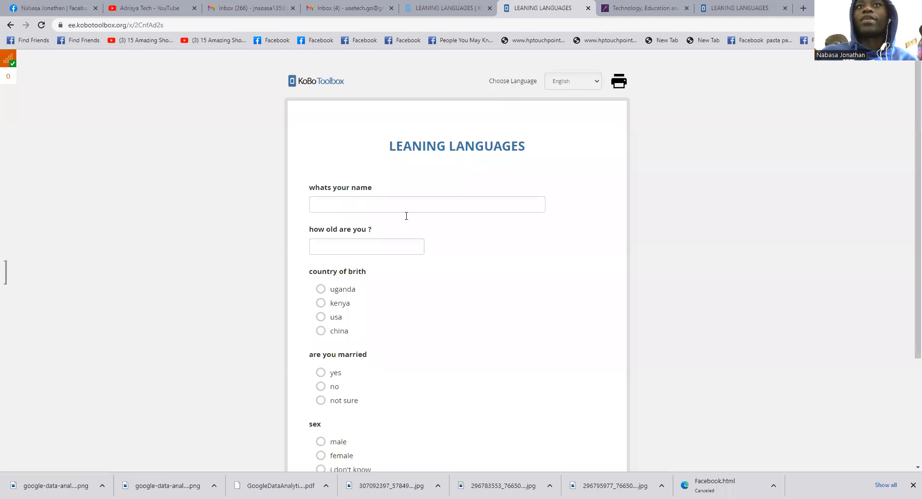
Step: Fill the web form with a test name, age 23, uganda, married yes and male
{"action": "scroll", "scroll_direction": "down", "scroll_amount": 3}
{"action": "type", "text": "23"}
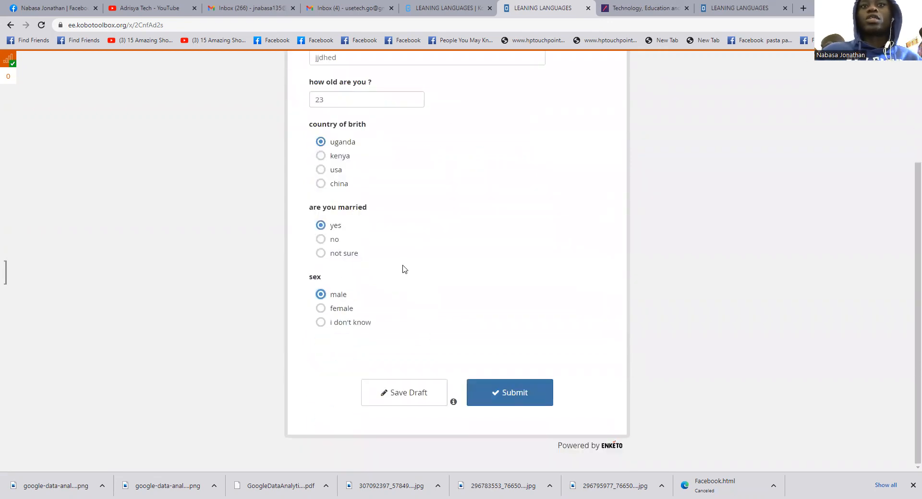
{"action": "left_click", "coordinate": [571, 80]}
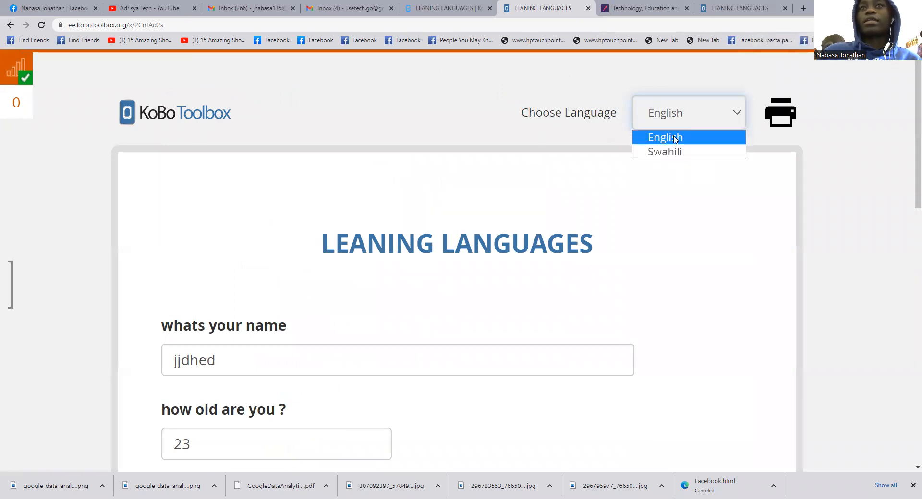
{"action": "mouse_move", "coordinate": [663, 151]}
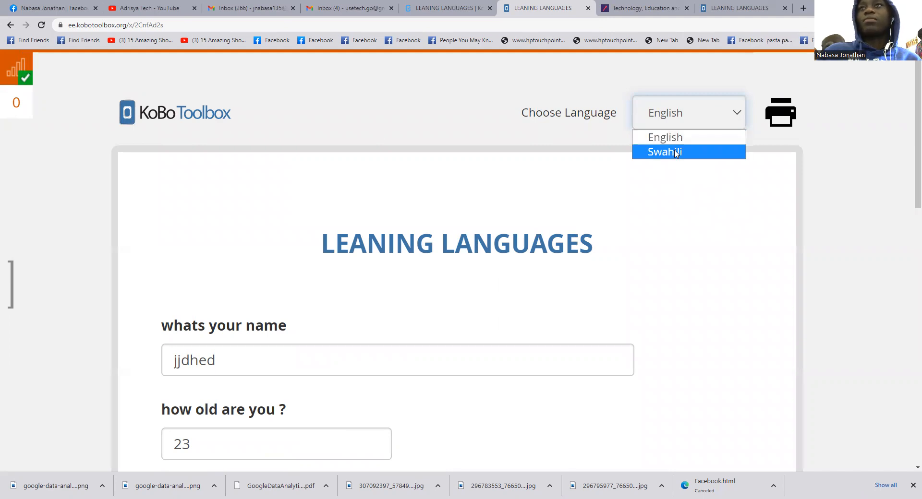
{"action": "left_click", "coordinate": [663, 152]}
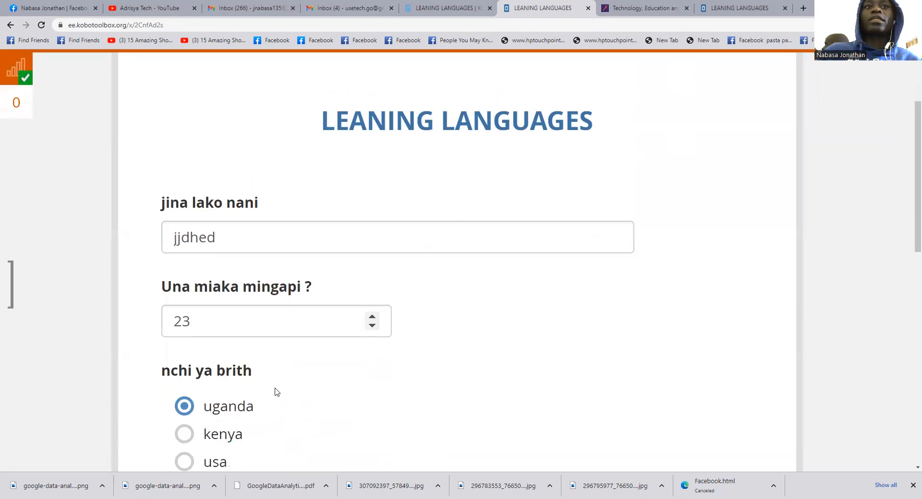
{"action": "scroll", "scroll_direction": "up", "scroll_amount": 3}
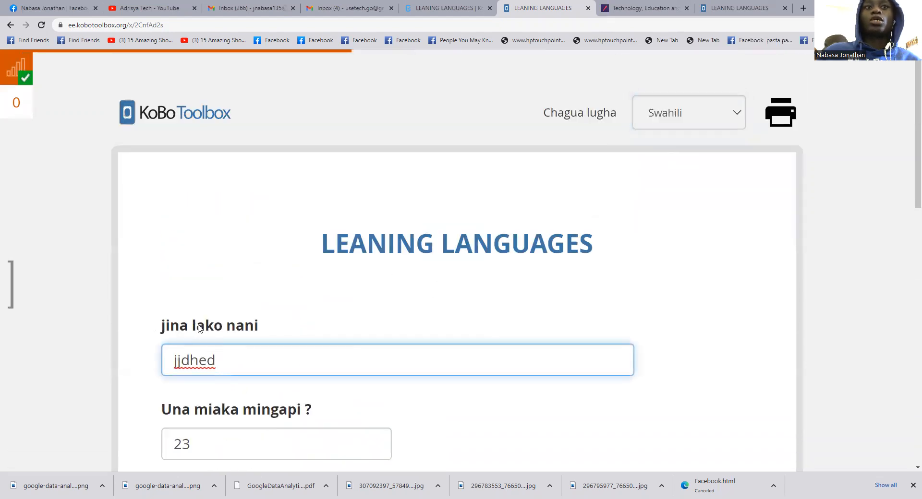
{"action": "left_click", "coordinate": [688, 113]}
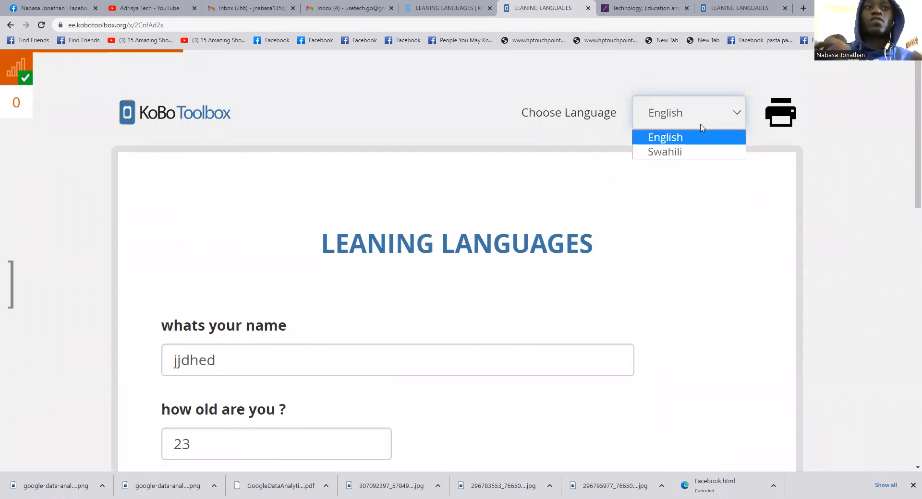
{"action": "left_click", "coordinate": [665, 136]}
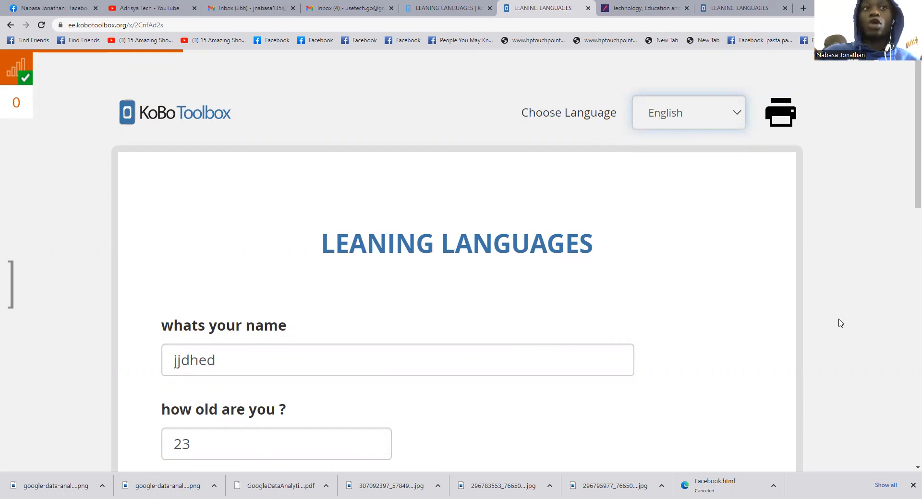